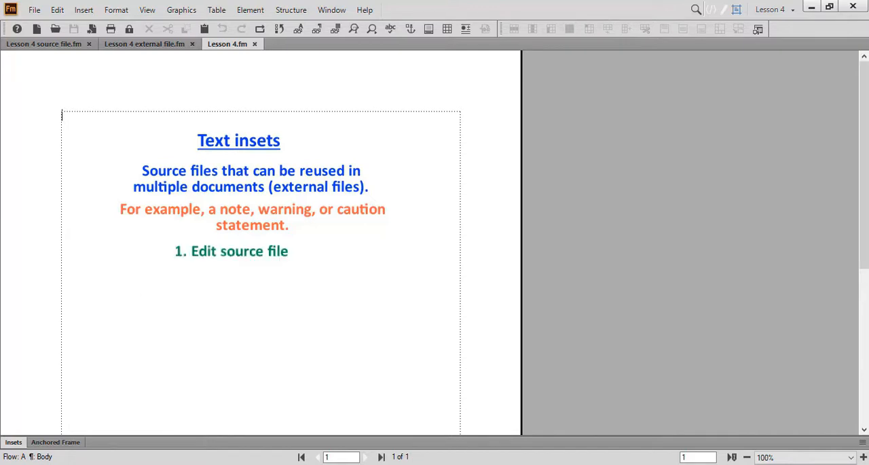
Swap the Text insets slide text for the heading 'Coming up next'
text(7)
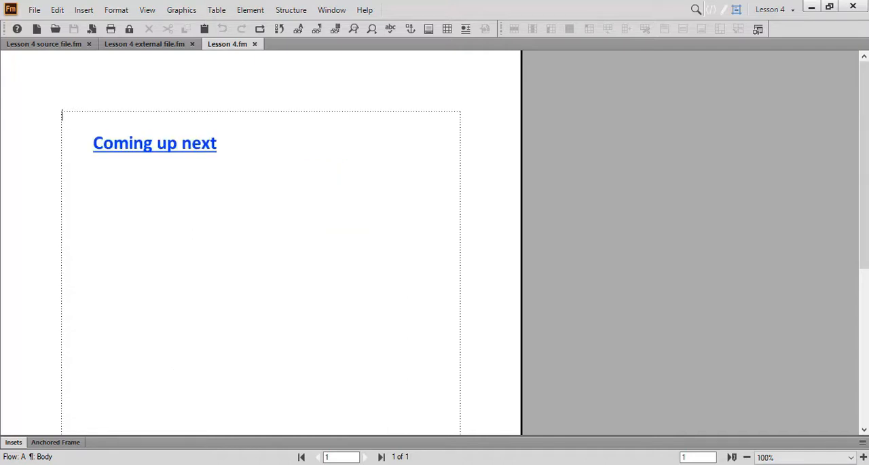
Enter 'Setting up our workspace' and 'Creating our source file and external file', then show the Insets pod
text(Setting up our workspace)
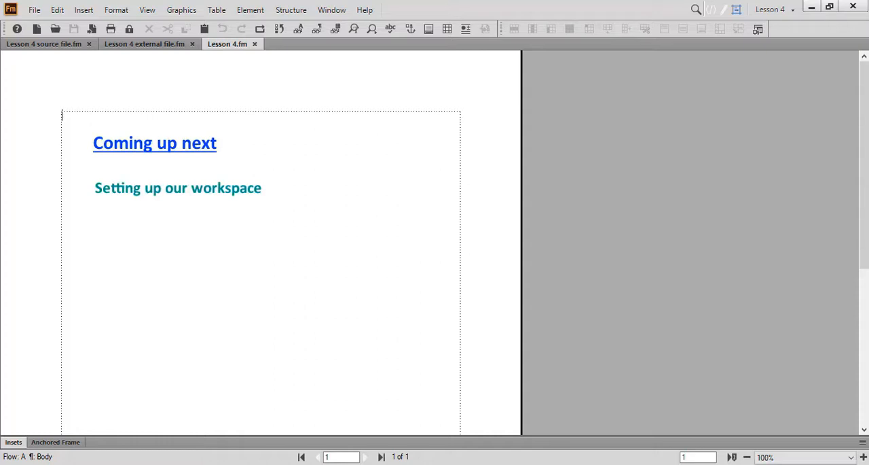
text(Creating our source file and external file)
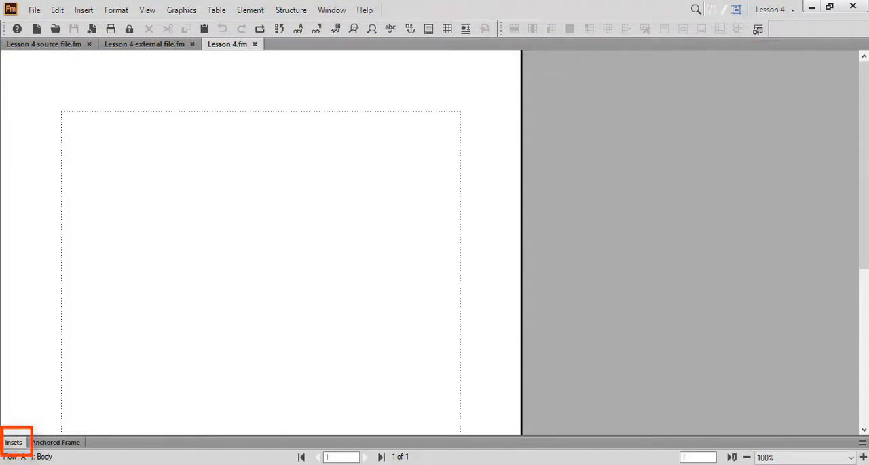
click(55, 442)
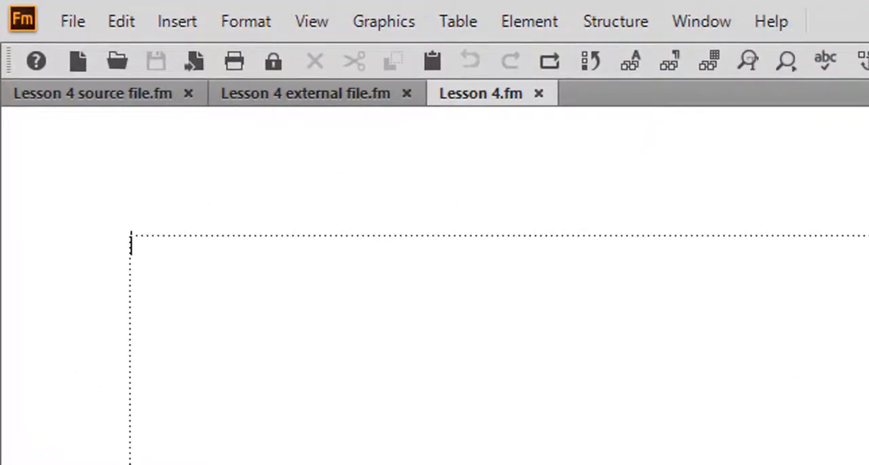
In the Lesson 4 external file's text frame, enter 'This is a normal sentence.'
click(93, 93)
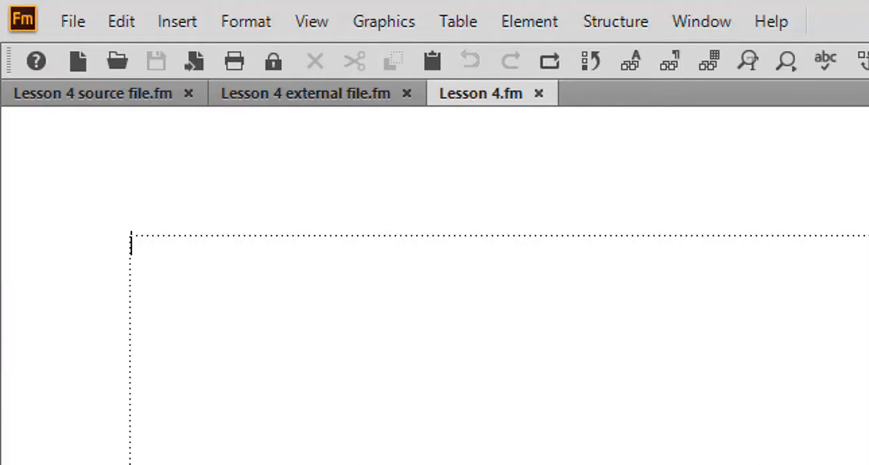
click(306, 93)
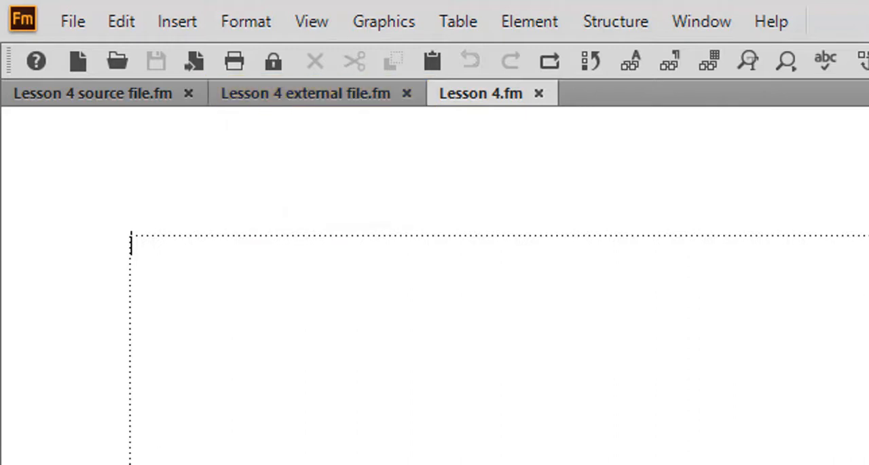
text(This is a normal sentence.)
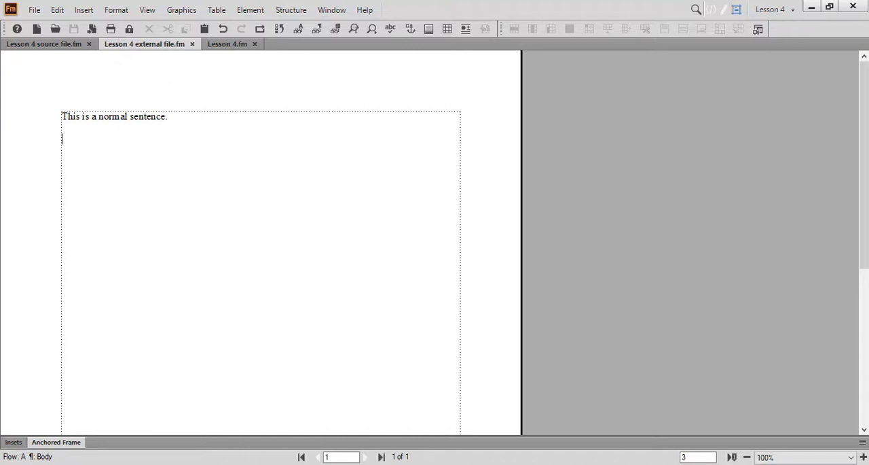
Choose Lesson 4 source file.fm for File > Import > File, importing by reference
click(34, 9)
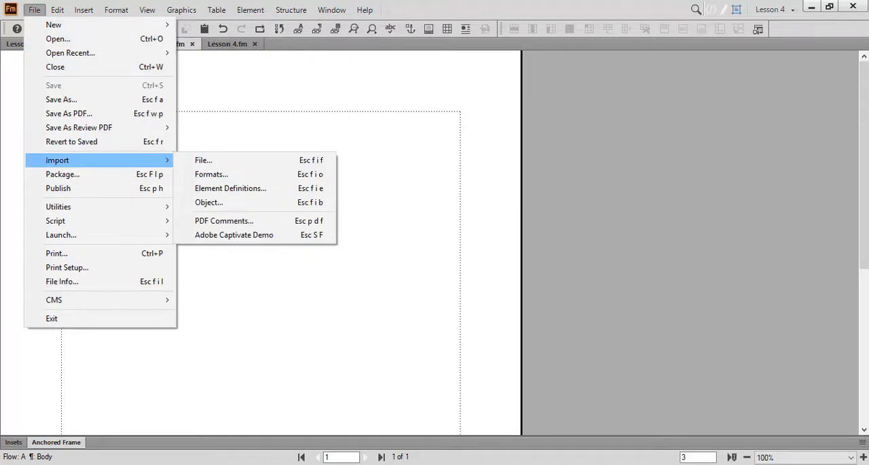
click(203, 159)
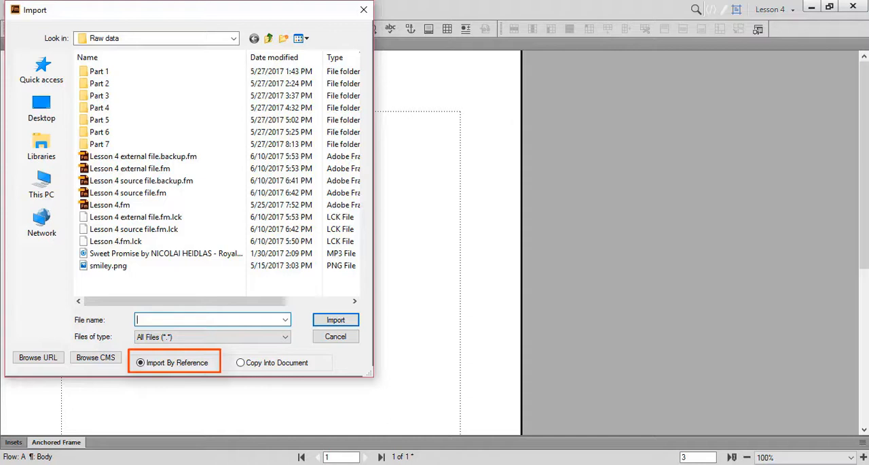
click(125, 192)
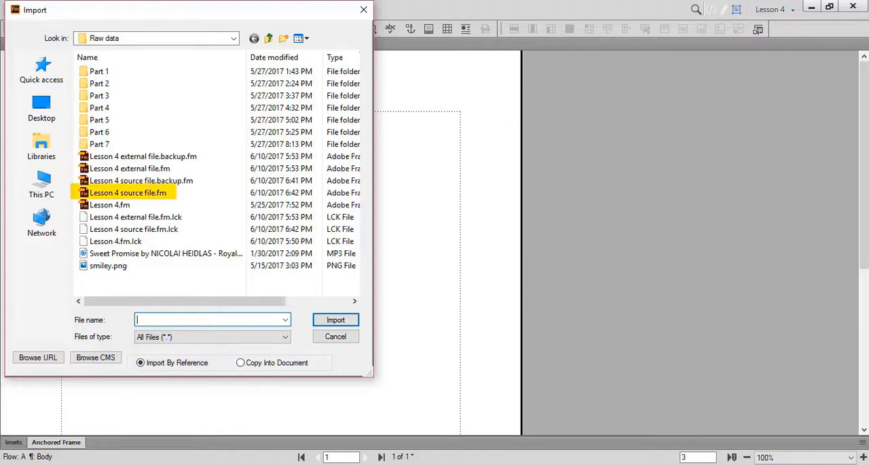
click(127, 193)
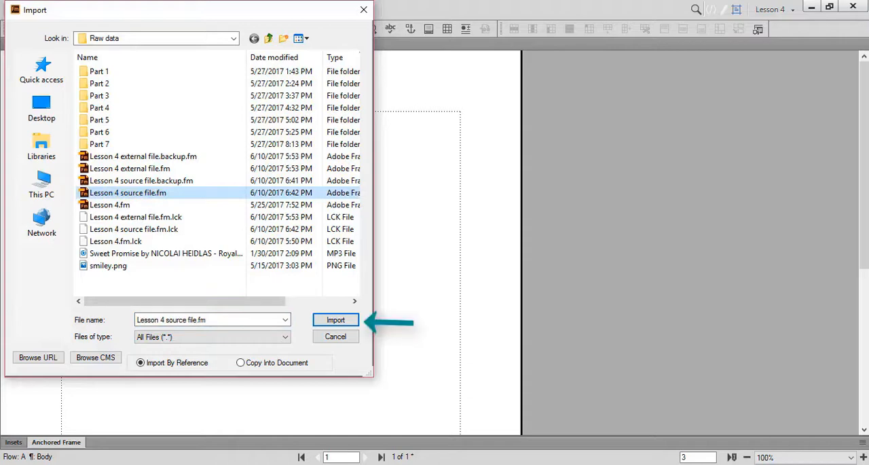
Import Body Page Flow A (Main Flow), reformatted with current catalogs, set to Manual updating
click(336, 319)
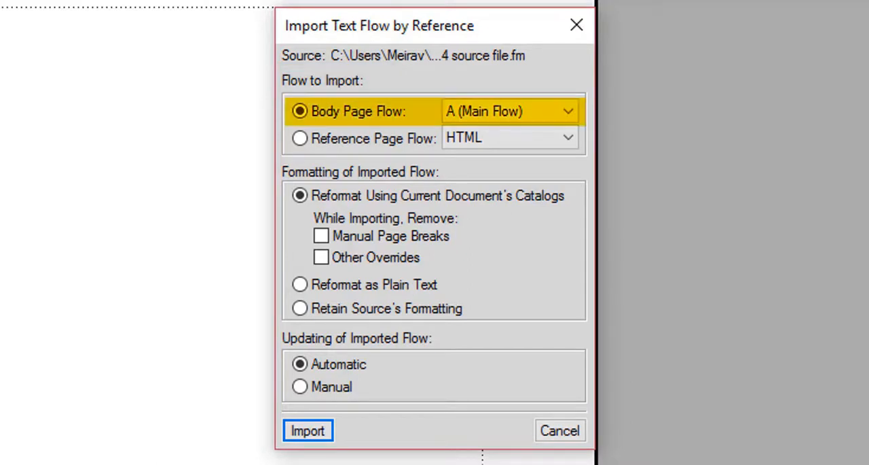
click(300, 138)
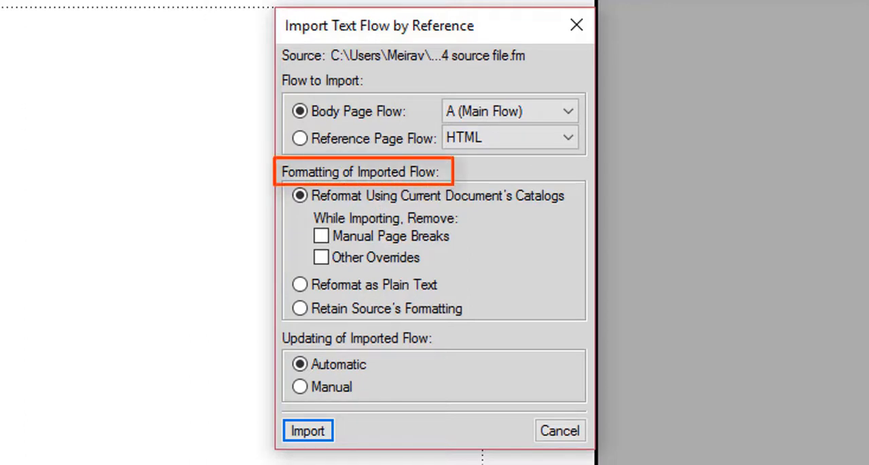
click(435, 195)
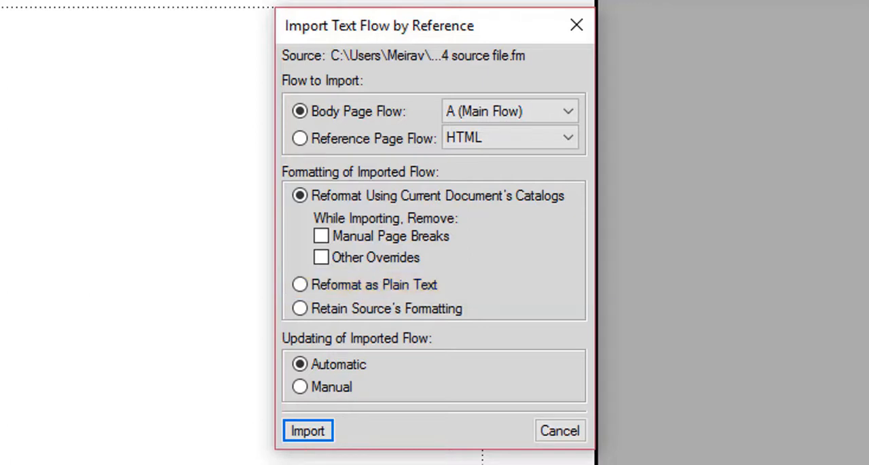
click(299, 307)
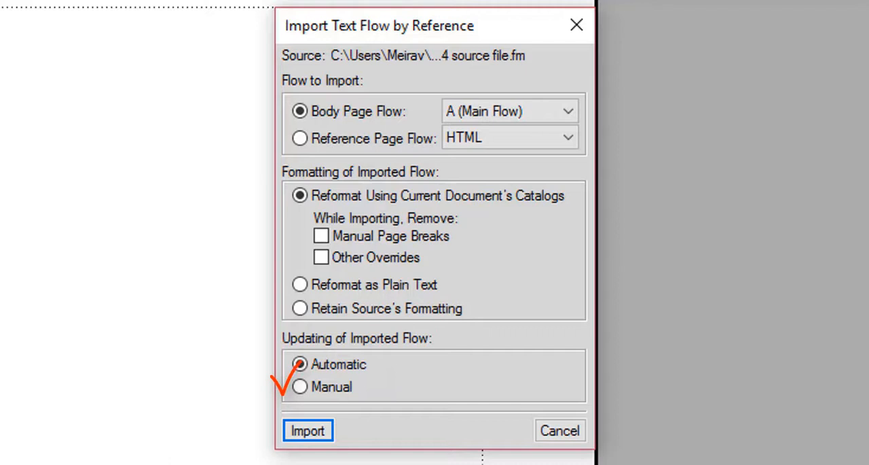
click(299, 386)
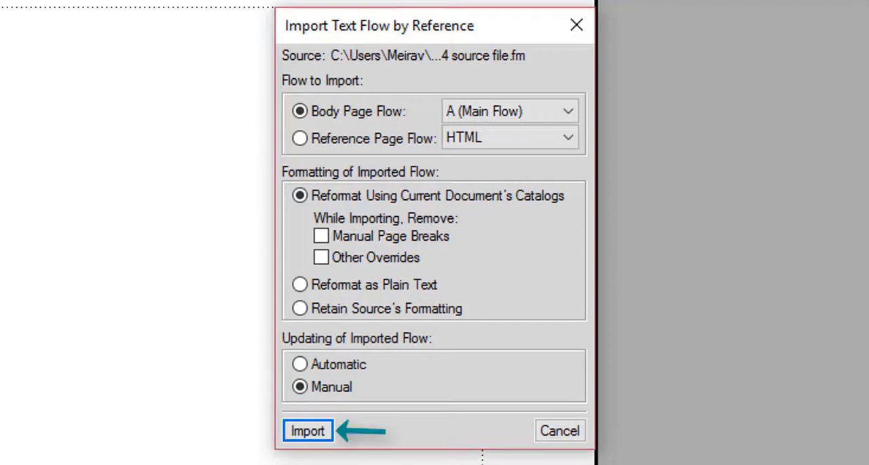
Complete the import, open the source file from the inset, and uppercase its note with Ctrl+Alt+U
click(307, 430)
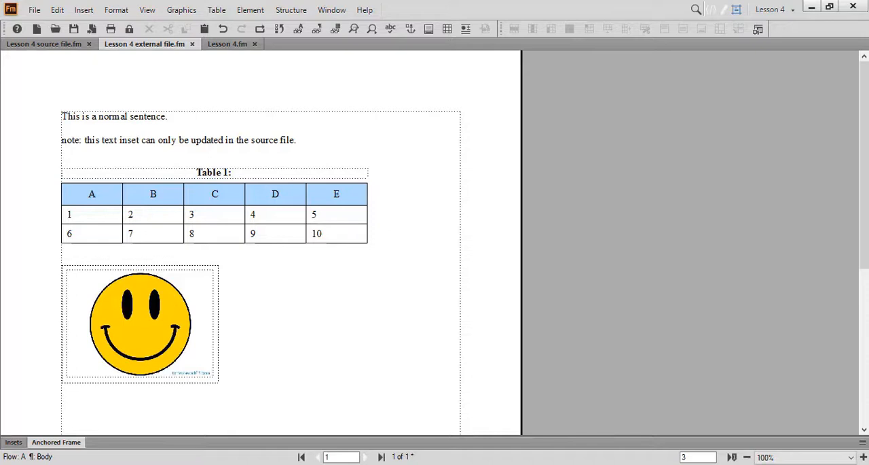
double_click(114, 116)
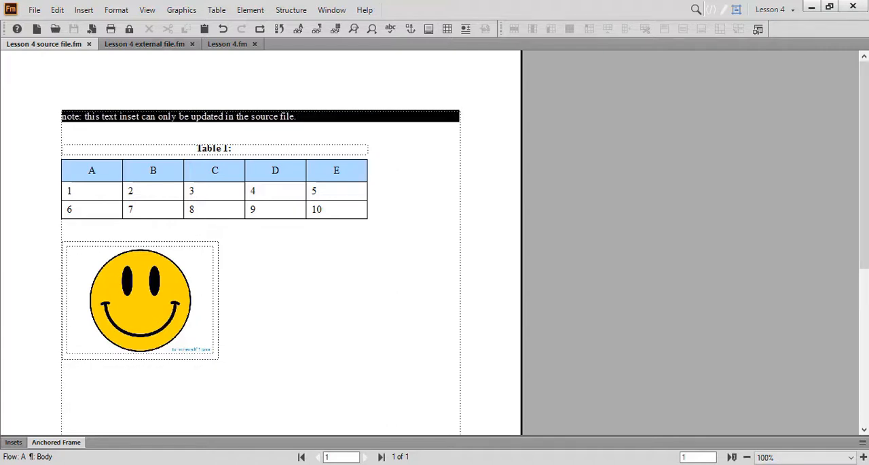
key(ctrl+alt+u)
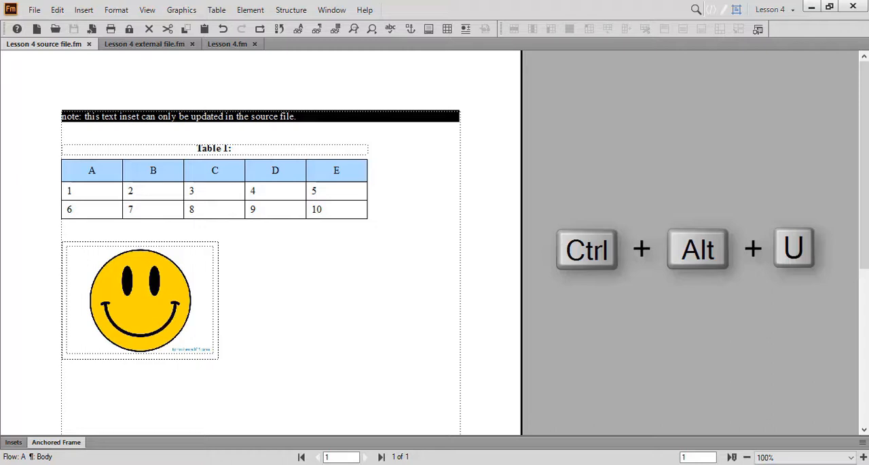
key(ctrl+alt+u)
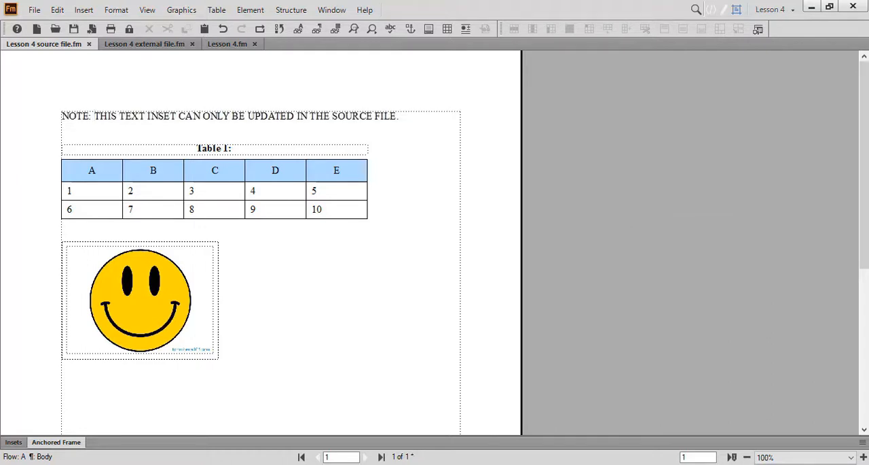
click(94, 116)
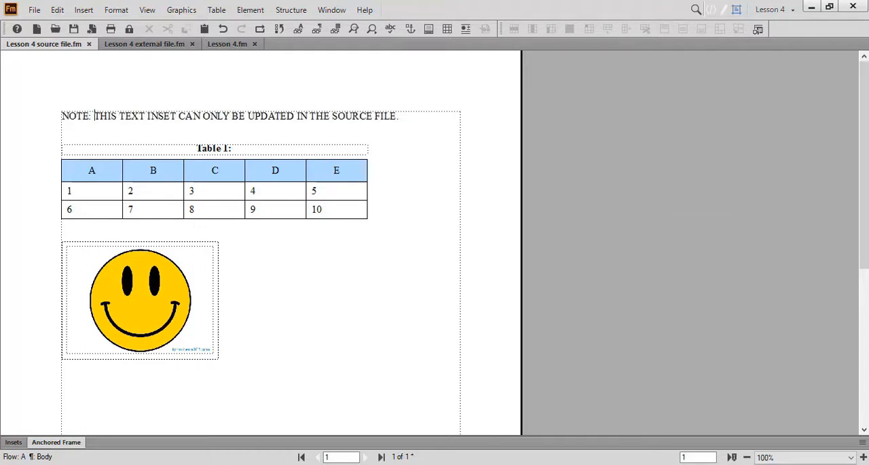
Insert two empty rows below the last numbered row of Table 1 in the source file
click(92, 190)
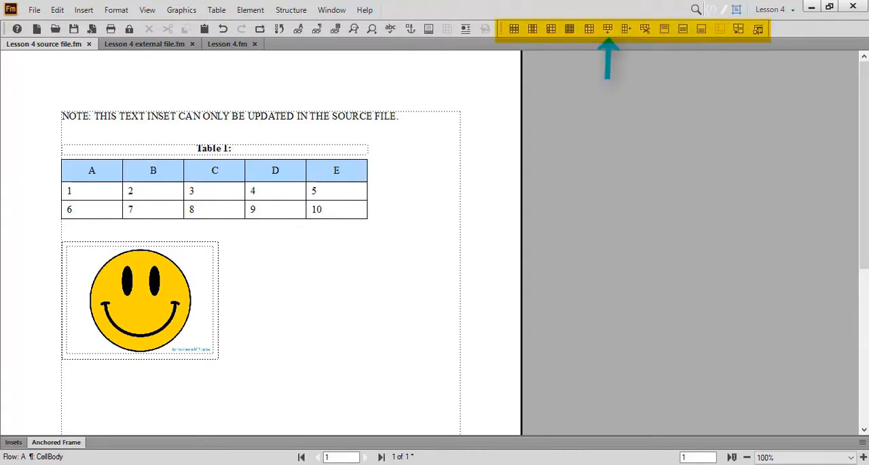
click(336, 208)
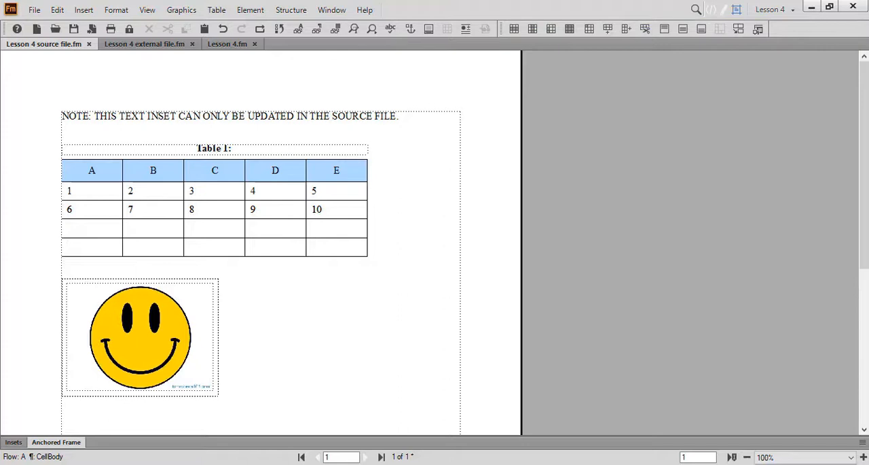
click(82, 246)
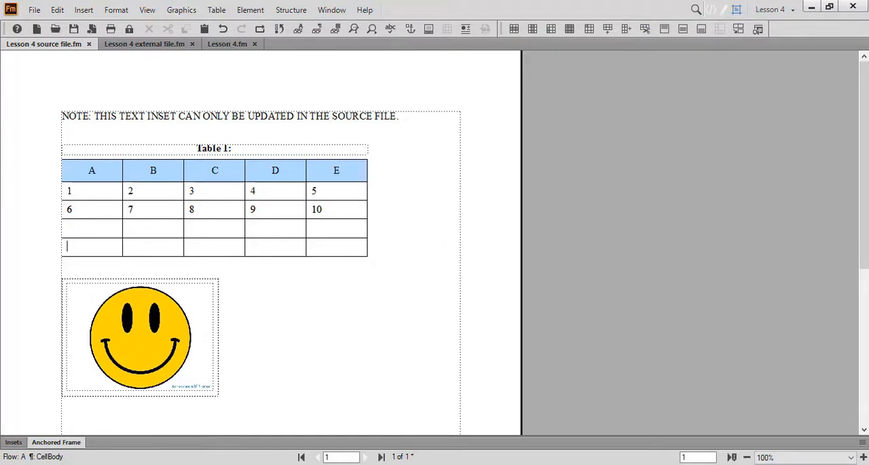
click(140, 336)
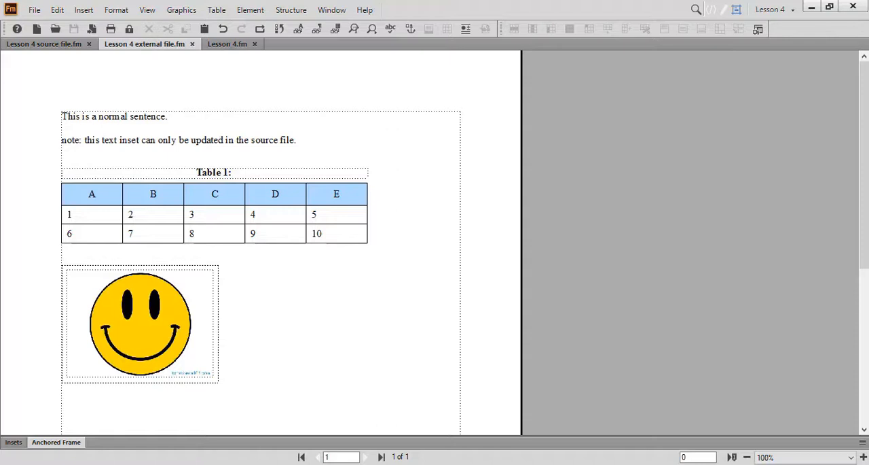
Update references for Text Insets Marked for Manual Update in the external file
click(57, 10)
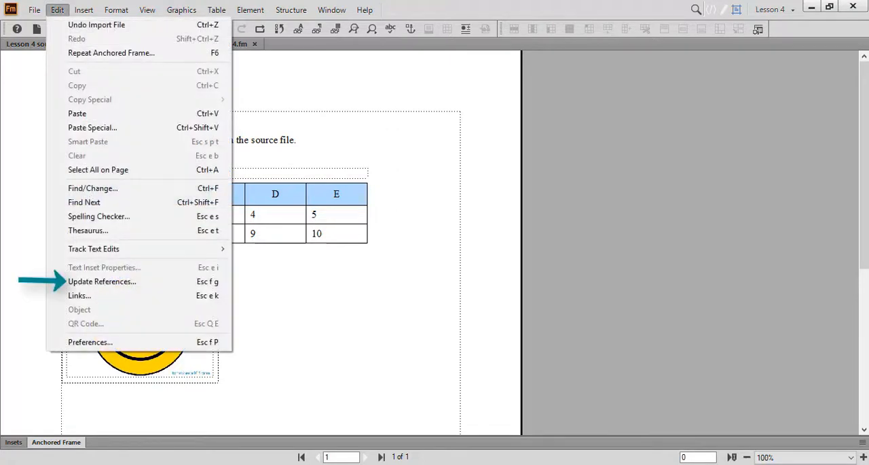
mouse_move(101, 281)
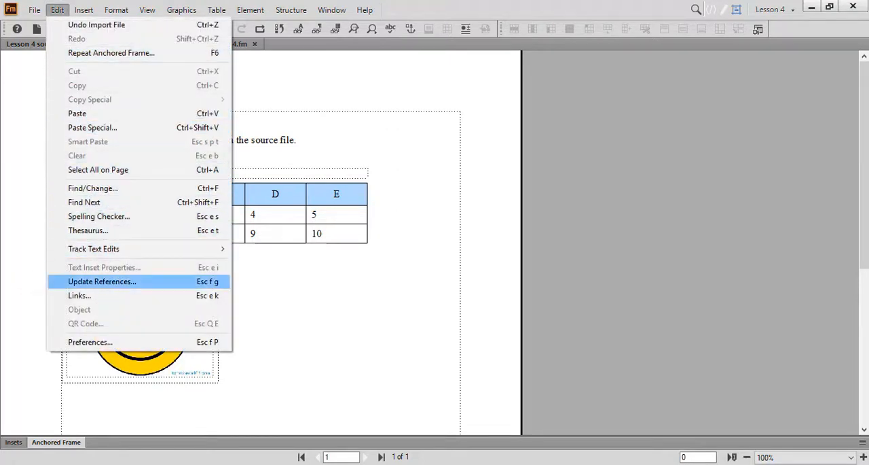
click(102, 281)
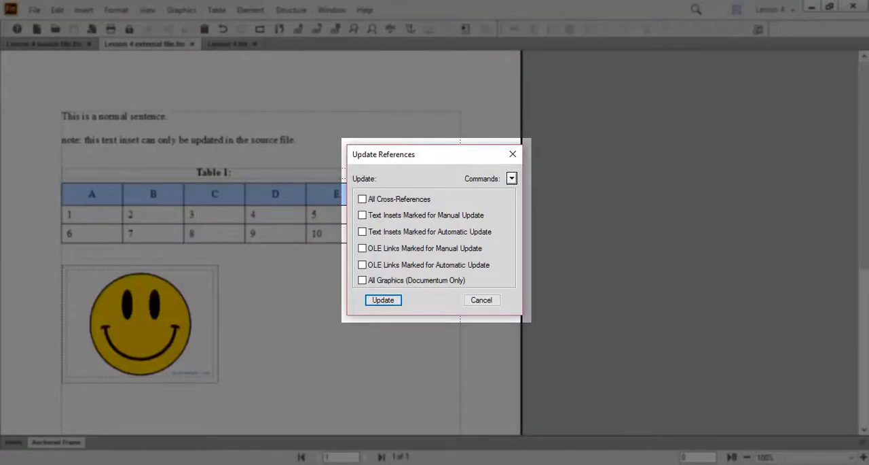
click(426, 215)
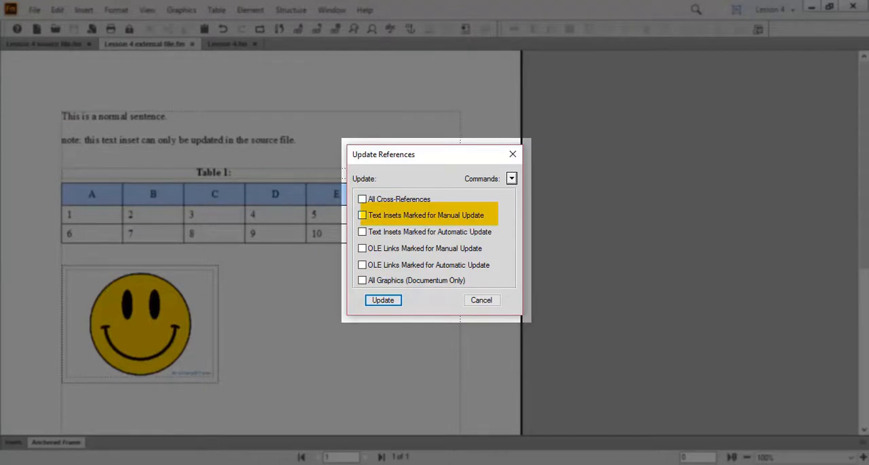
click(362, 214)
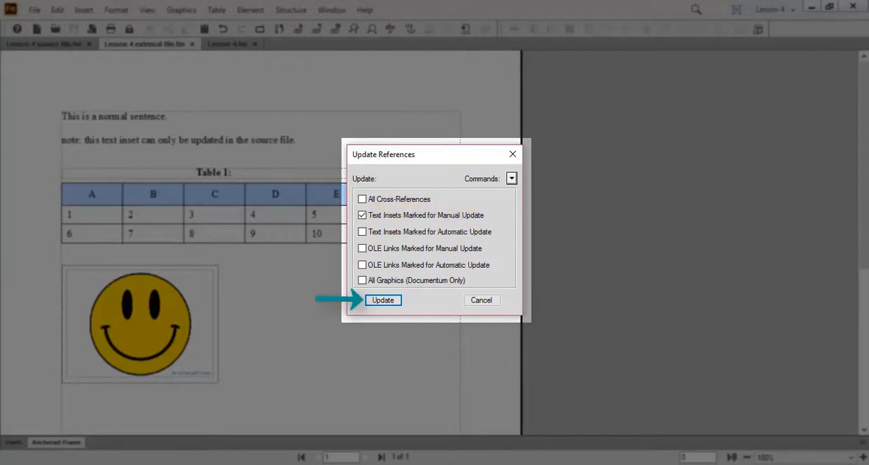
click(382, 299)
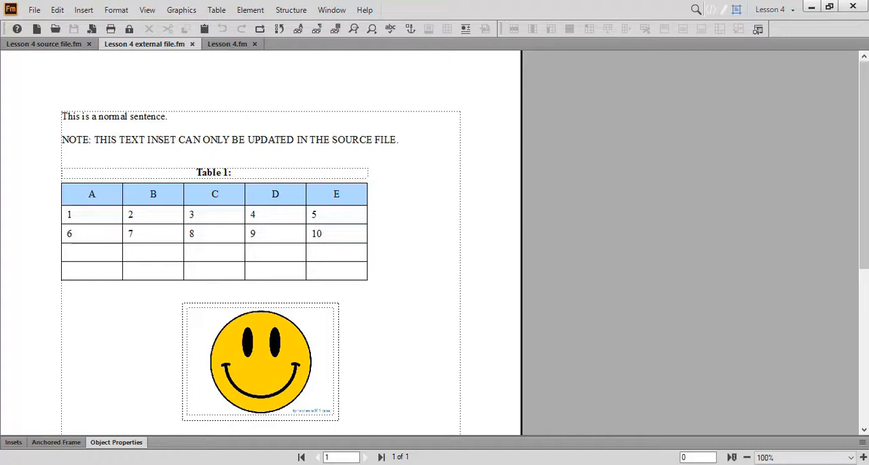
Review the text and PNG inset rows in the Insets pod, then open the text inset's properties
click(13, 441)
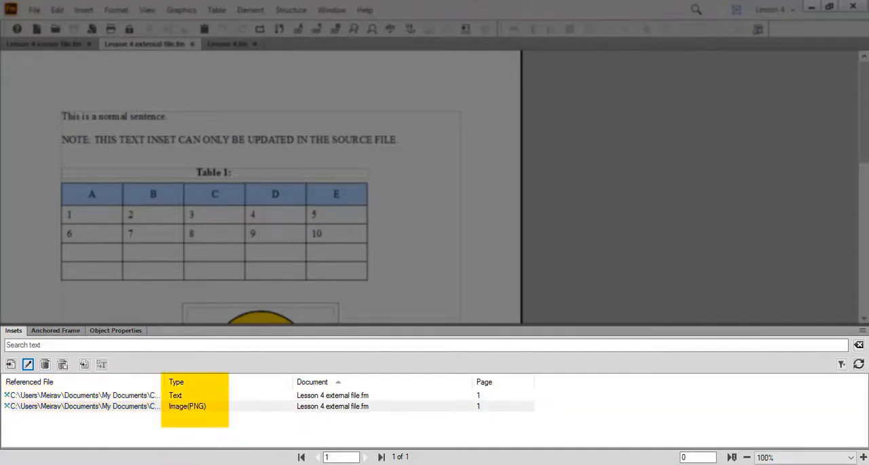
click(312, 381)
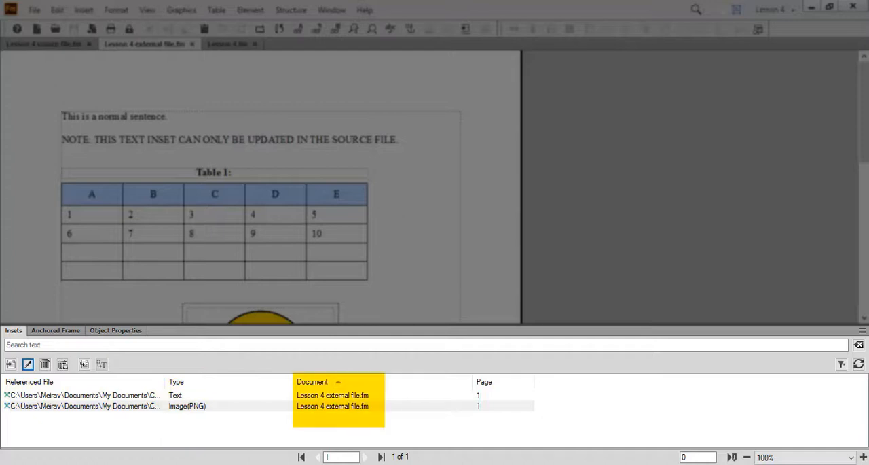
click(484, 381)
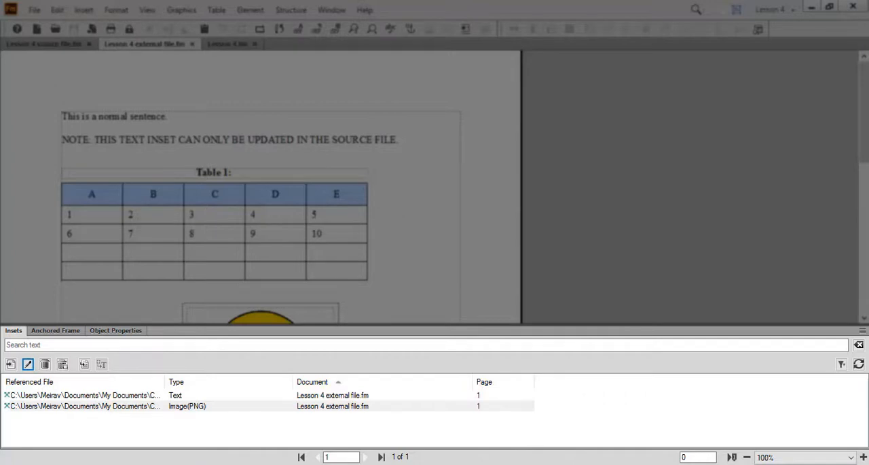
click(428, 344)
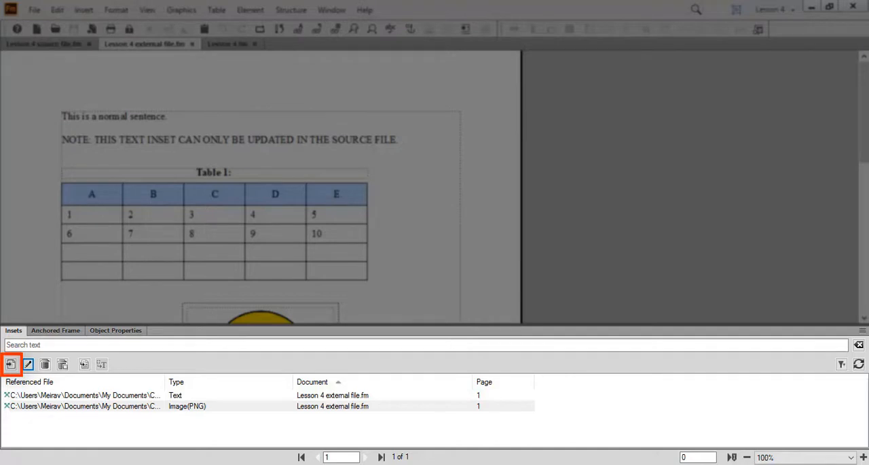
click(28, 364)
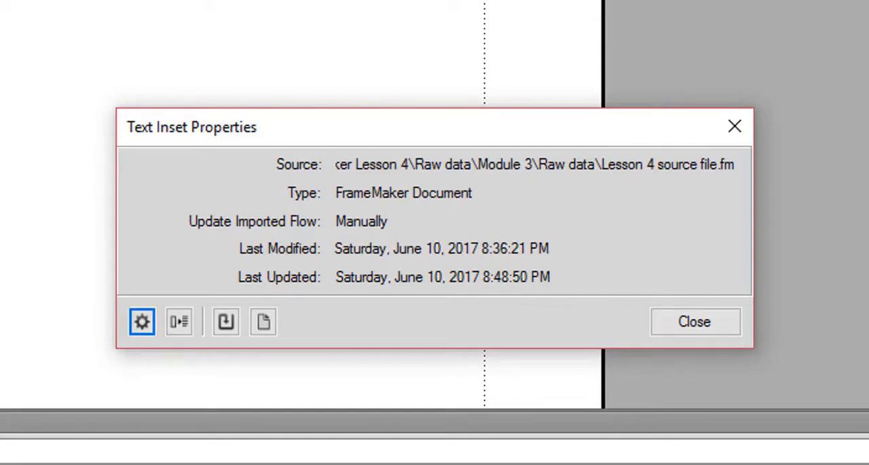
click(179, 321)
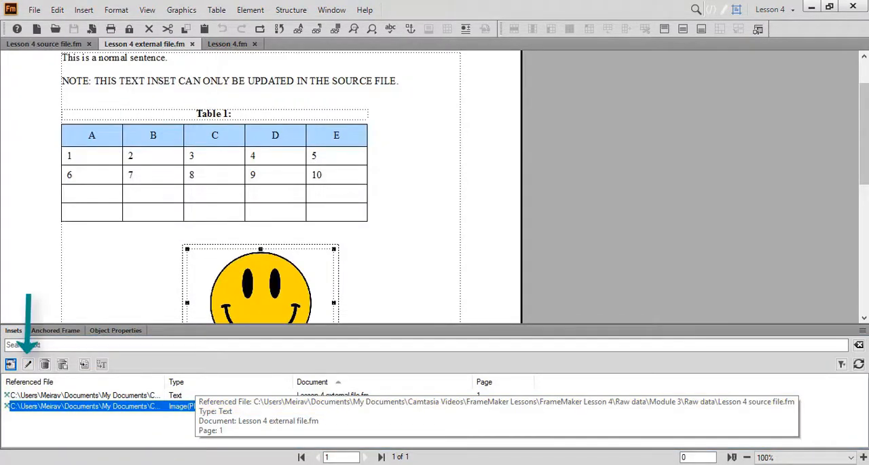
Open the smiley.png image inset's Object Properties, then hide the panel
click(116, 330)
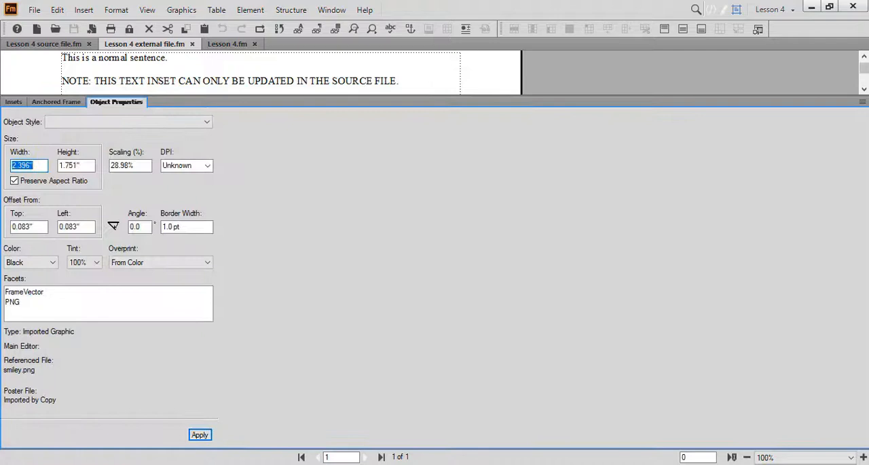
click(116, 101)
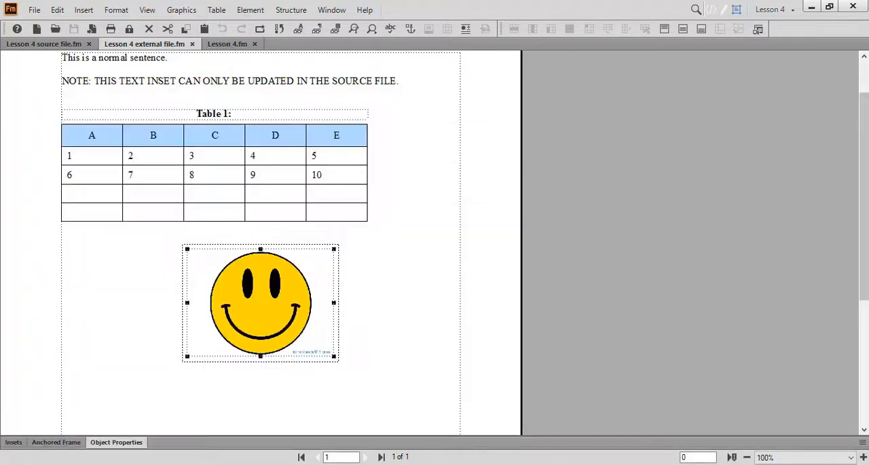
Reopen the Insets pod listing the text inset and PNG image inset, and highlight its toolbar
click(14, 442)
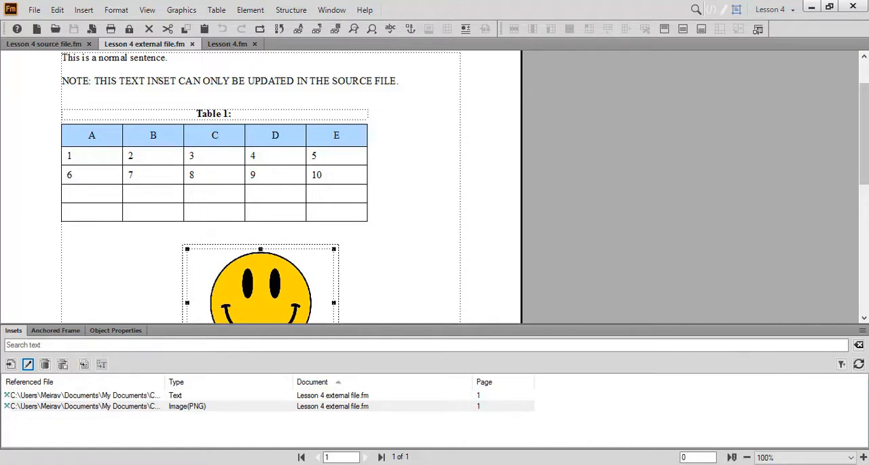
click(101, 364)
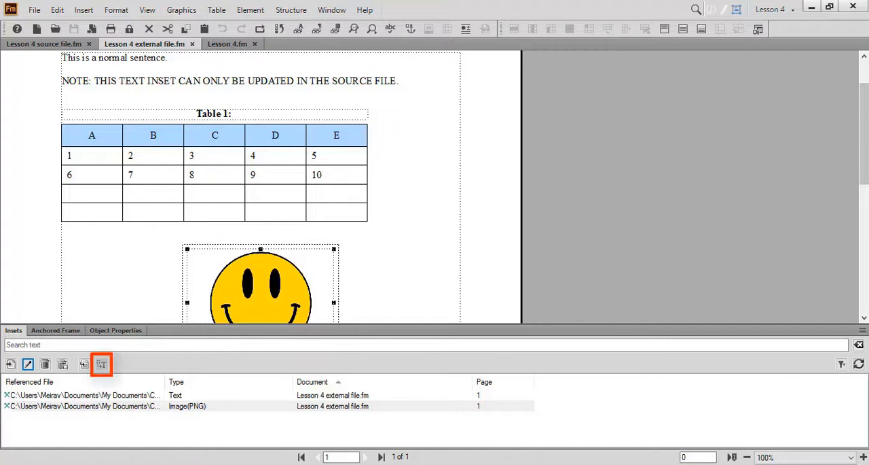